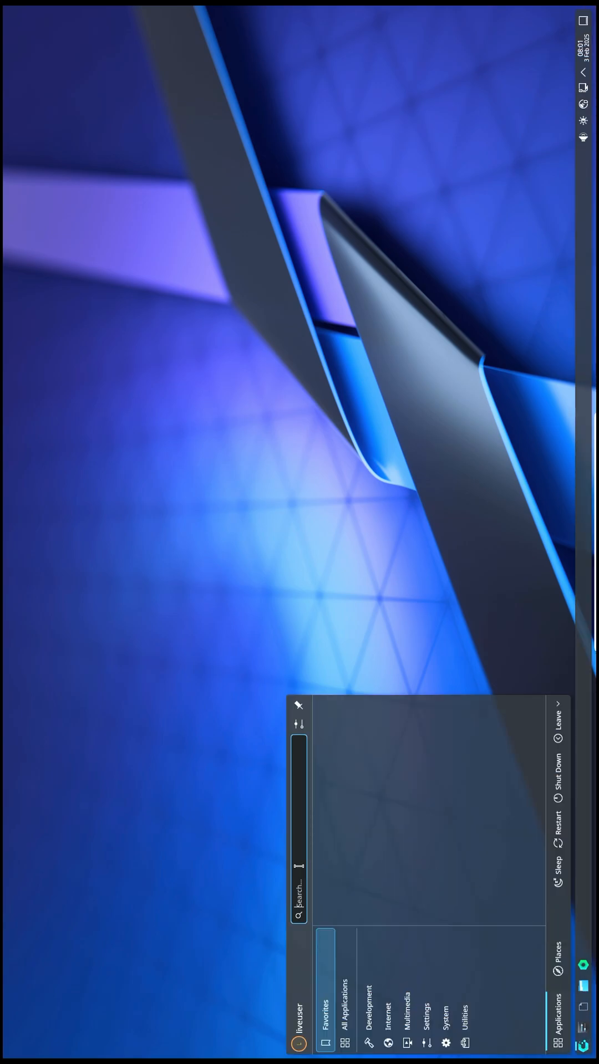
Open Konsole from the taskbar and run 'inxi -sv8' for a full system summary
{"action": "left_click", "coordinate": [332, 641]}
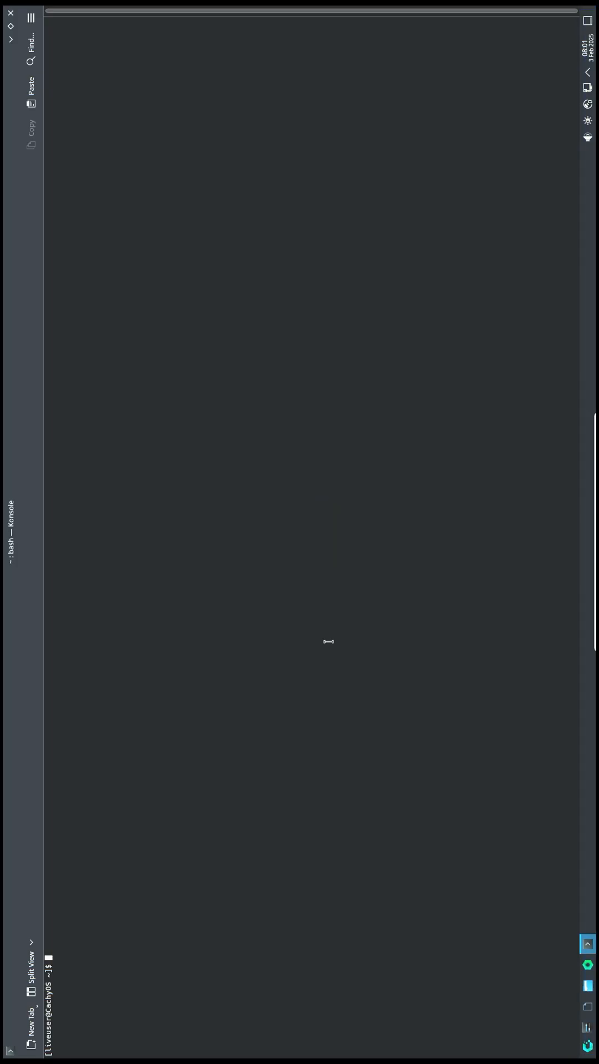
{"action": "type", "text": "inxi -sv8"}
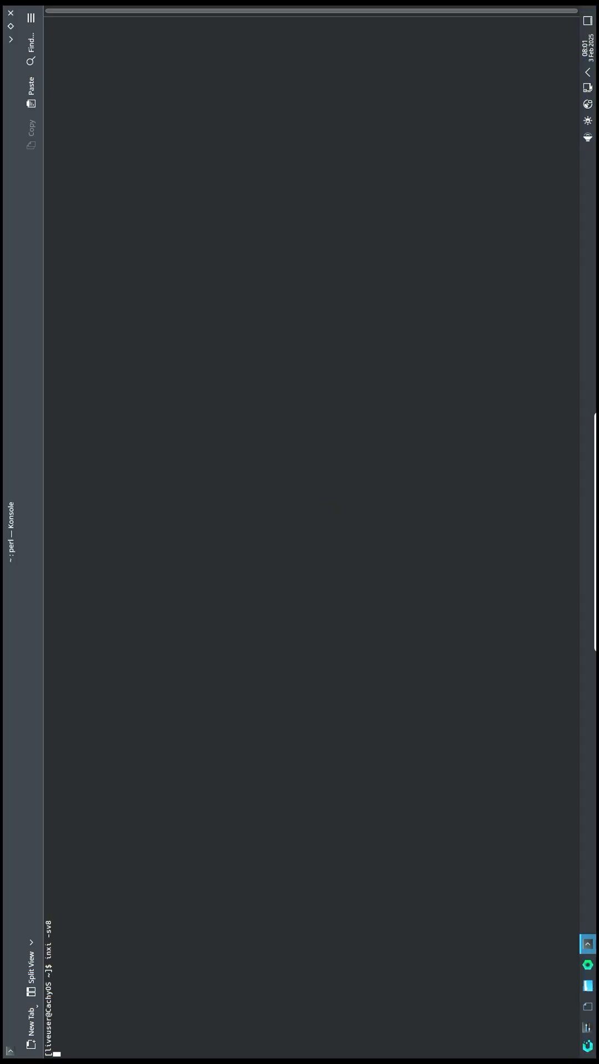
{"action": "key", "text": "Return"}
{"action": "type", "text": "neofetch"}
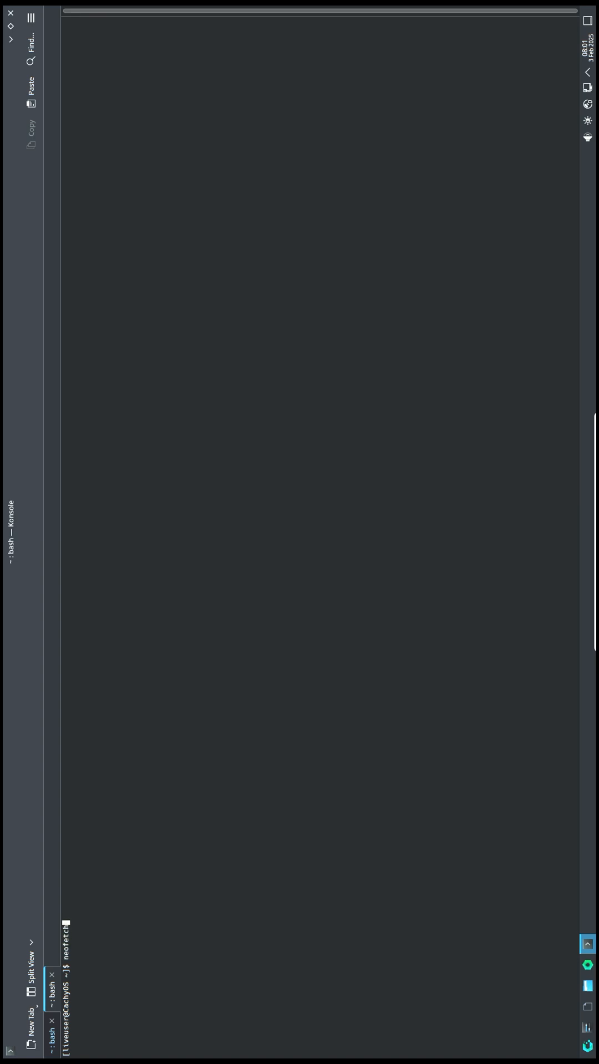
Run neofetch in the second terminal tab to display the system details
{"action": "key", "text": "Return"}
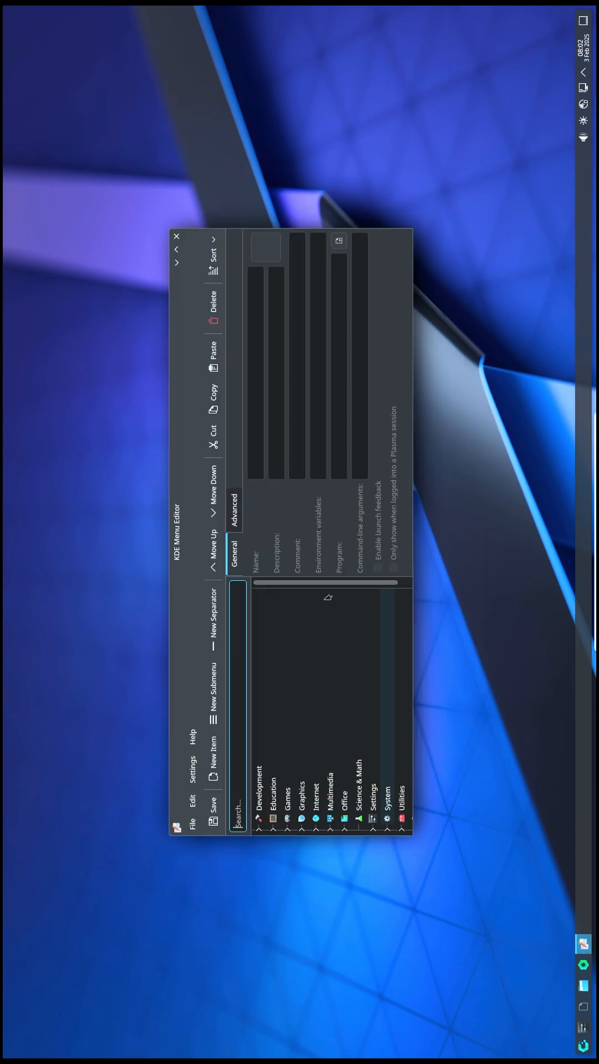
Show the About KDE Menu Editor dialog from the Help menu
{"action": "left_click", "coordinate": [190, 739]}
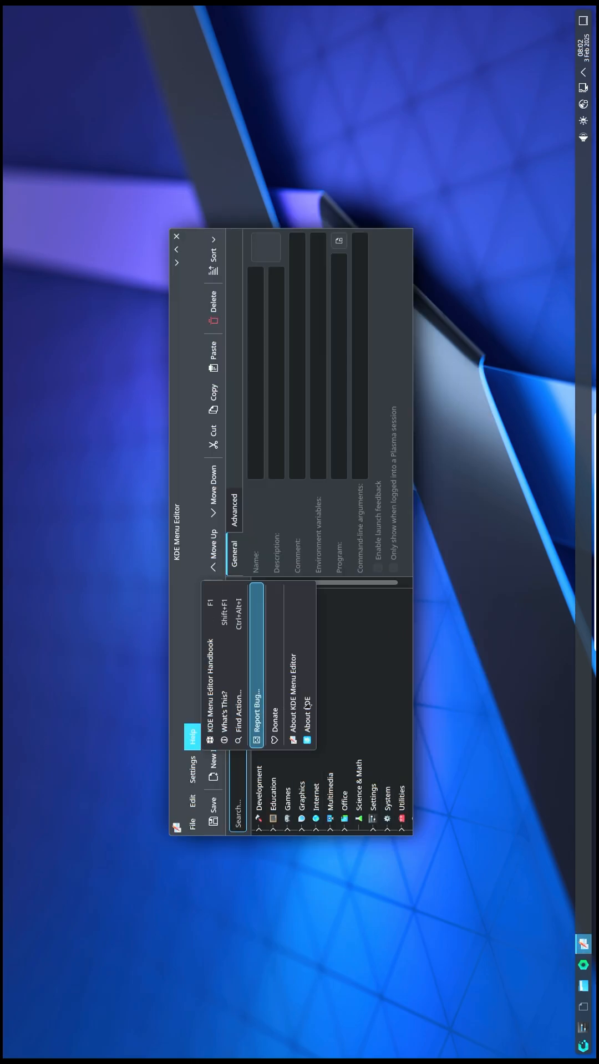
{"action": "mouse_move", "coordinate": [294, 686]}
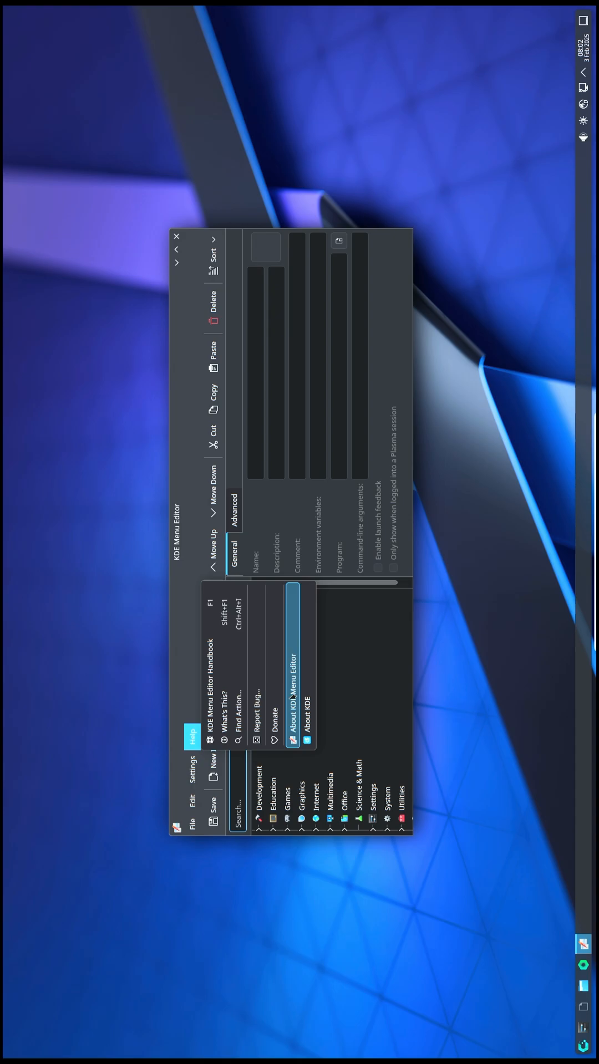
{"action": "left_click", "coordinate": [295, 667]}
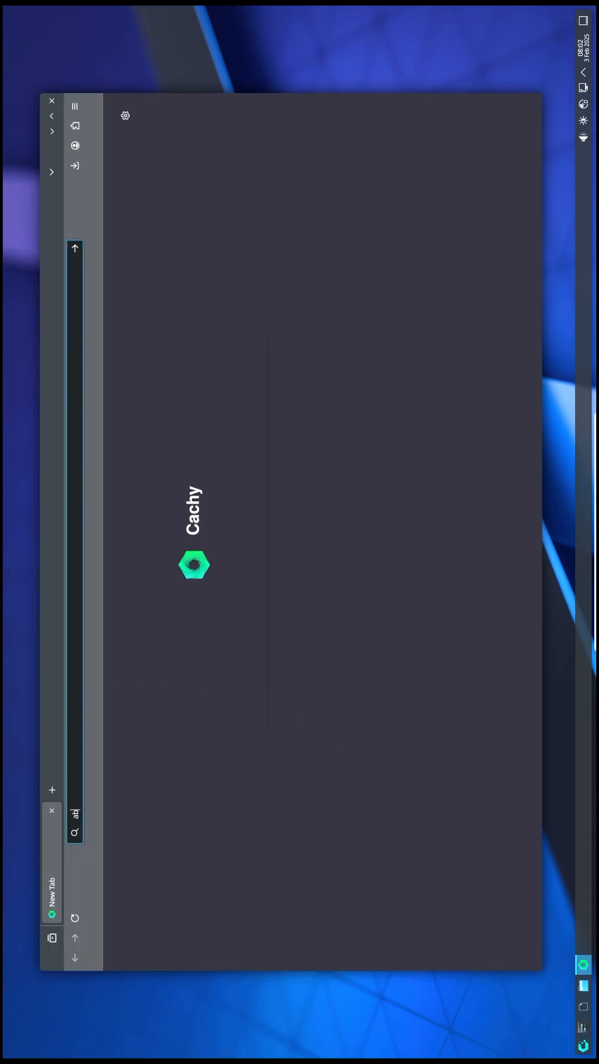
Load the about:support troubleshooting page and scroll through its contents
{"action": "type", "text": "about:support"}
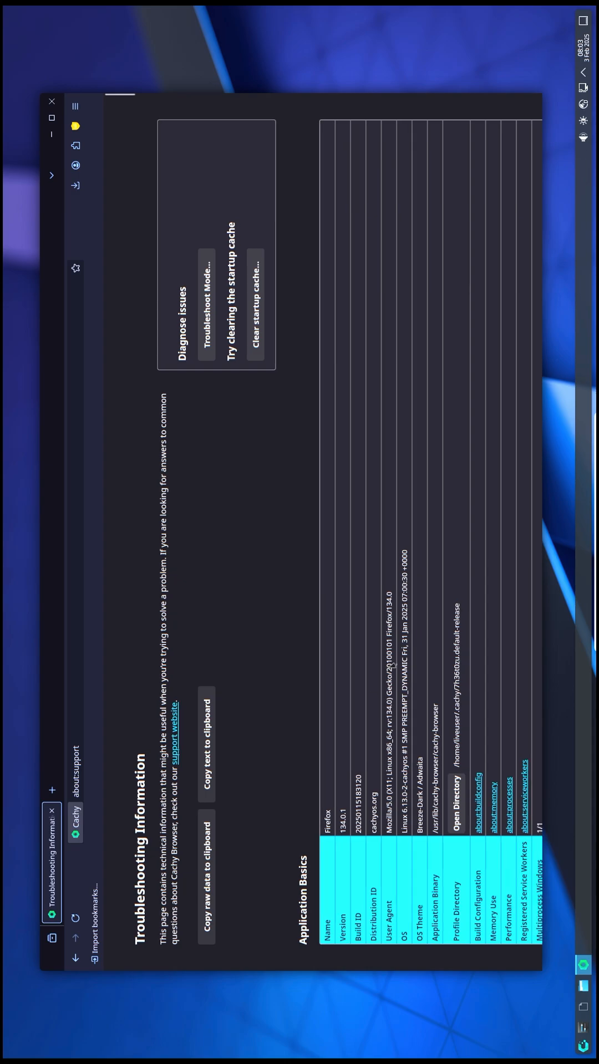
{"action": "scroll", "scroll_direction": "down", "scroll_amount": 3}
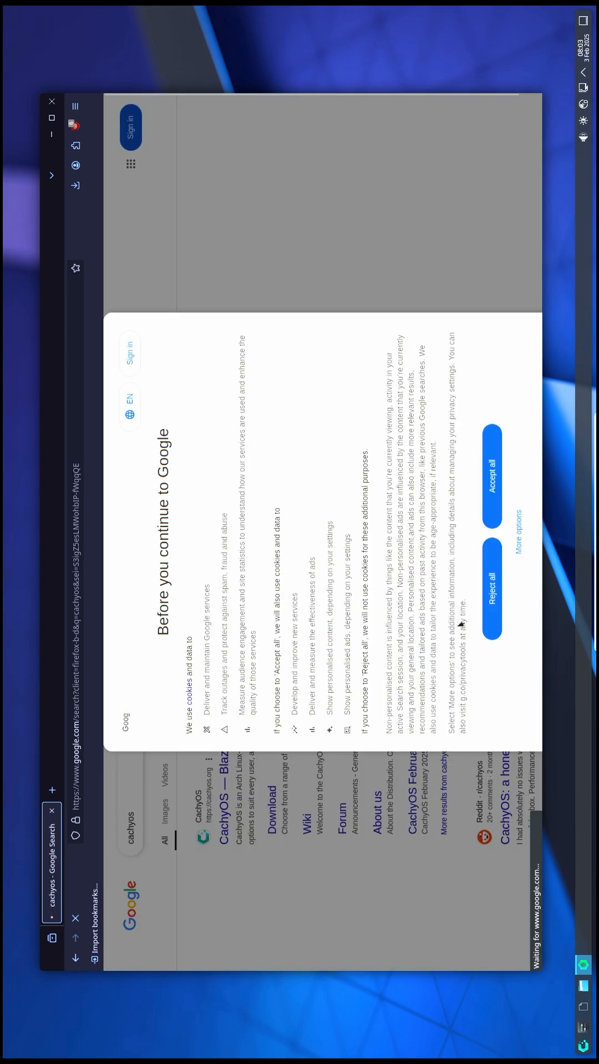
Reject Google's cookies, switch cachyos.org to light mode, and open the Blog
{"action": "left_click", "coordinate": [491, 602]}
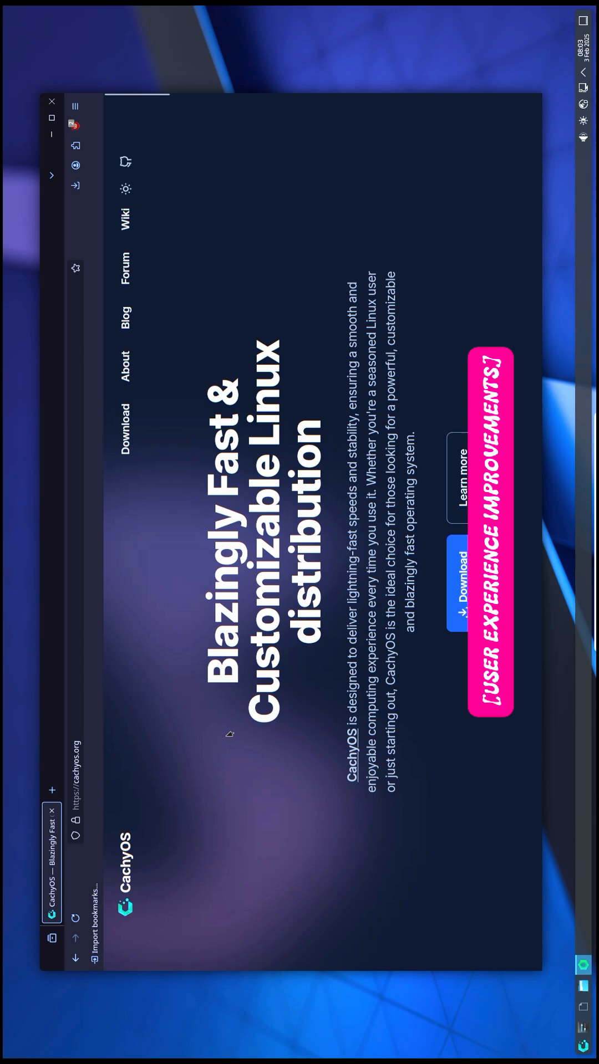
{"action": "left_click", "coordinate": [126, 188]}
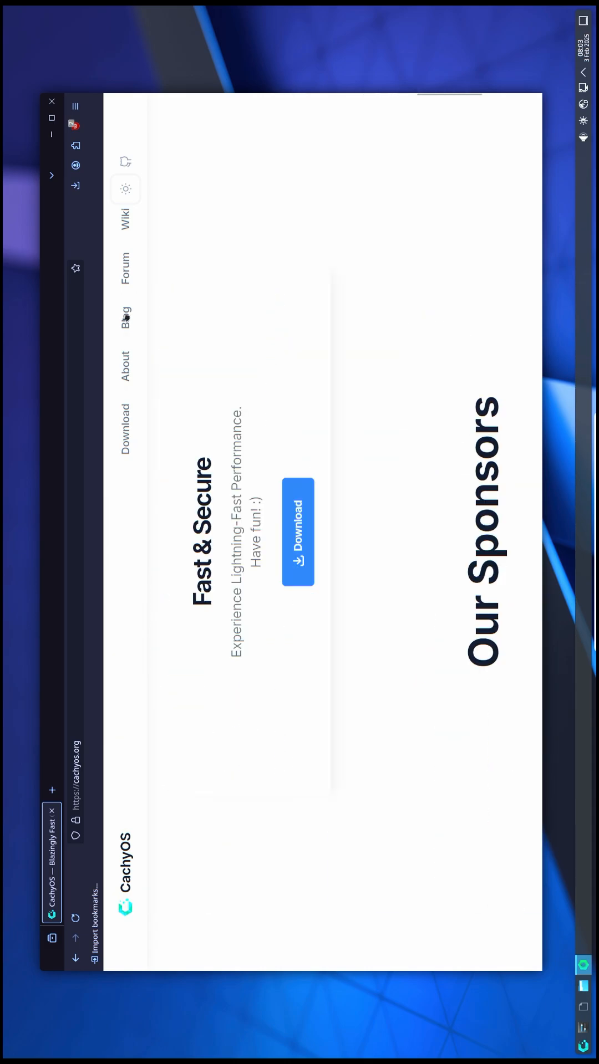
{"action": "left_click", "coordinate": [125, 318]}
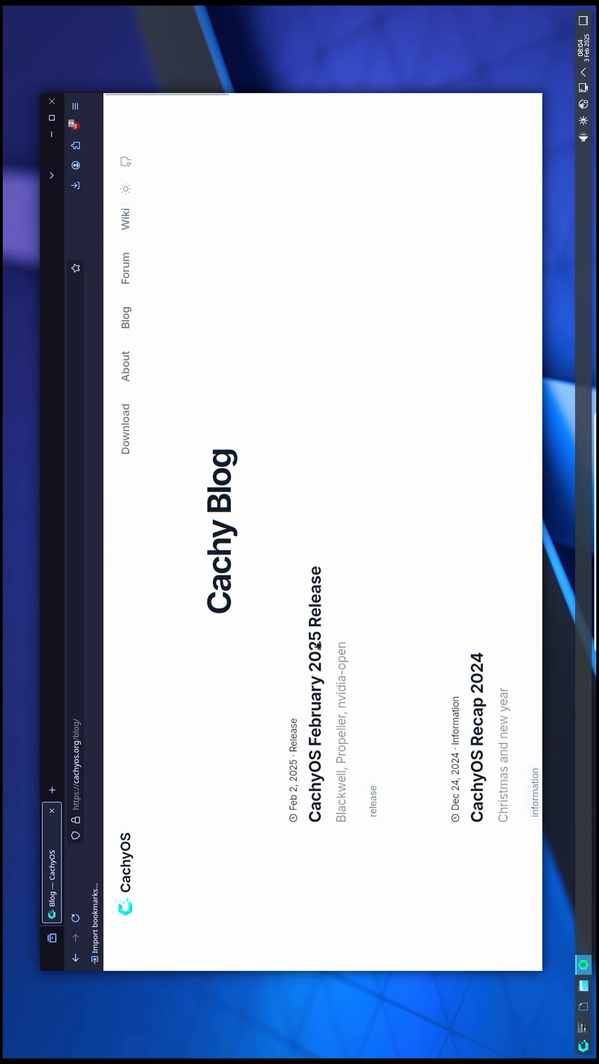